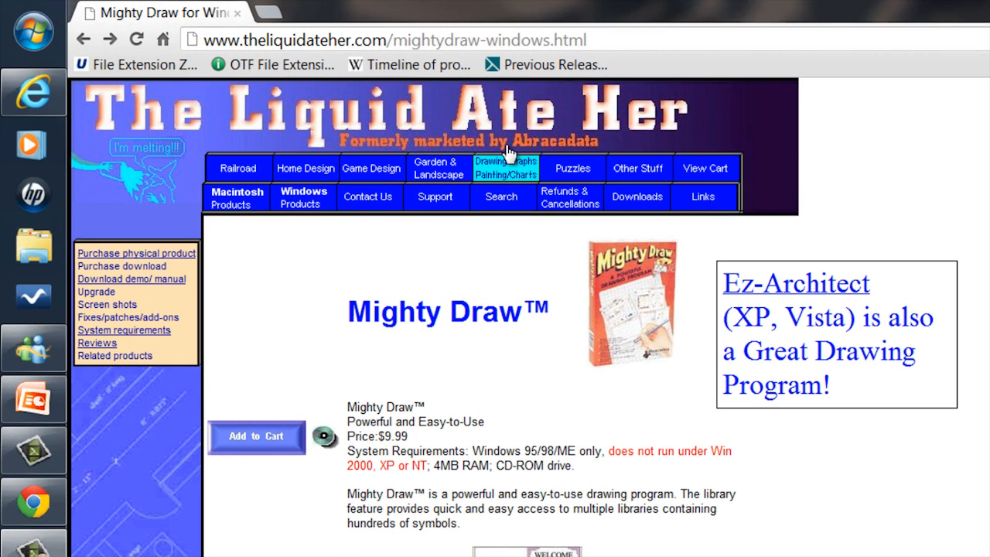
pyautogui.moveTo(565, 152)
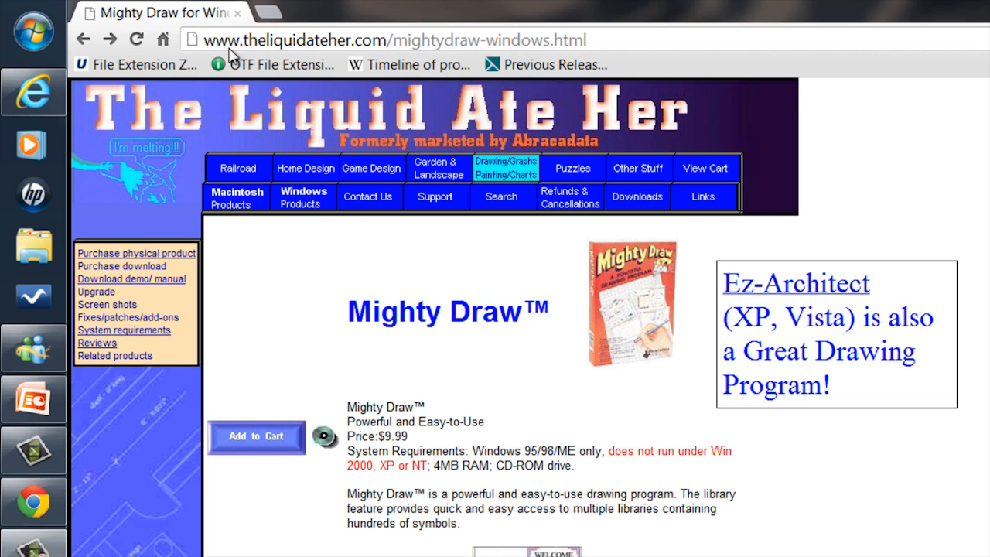
pyautogui.moveTo(639, 181)
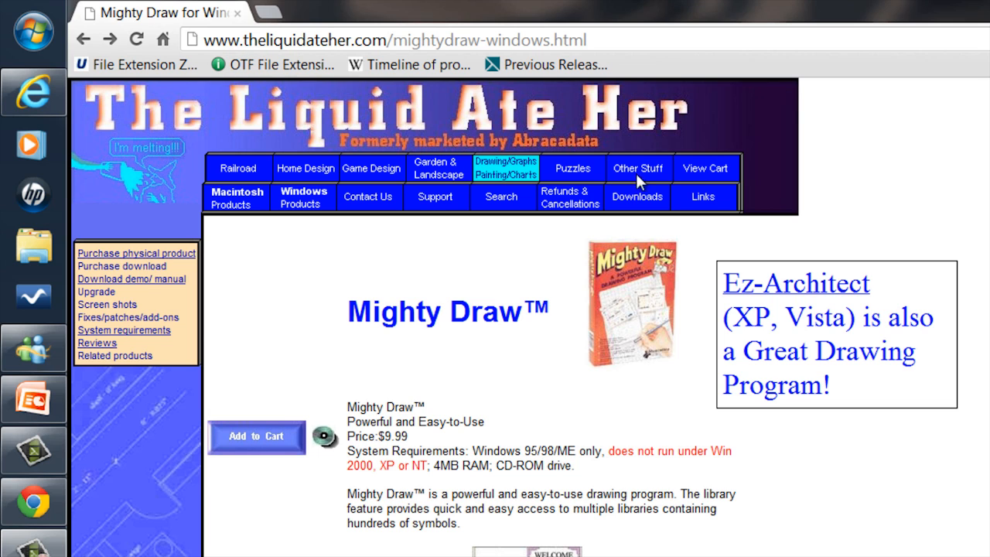
pyautogui.moveTo(595, 297)
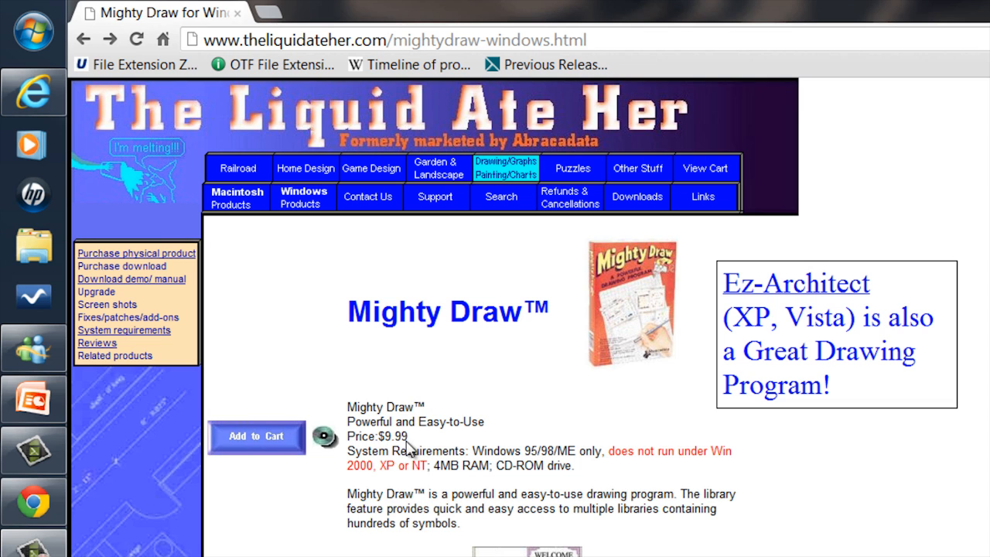
pyautogui.moveTo(384, 424)
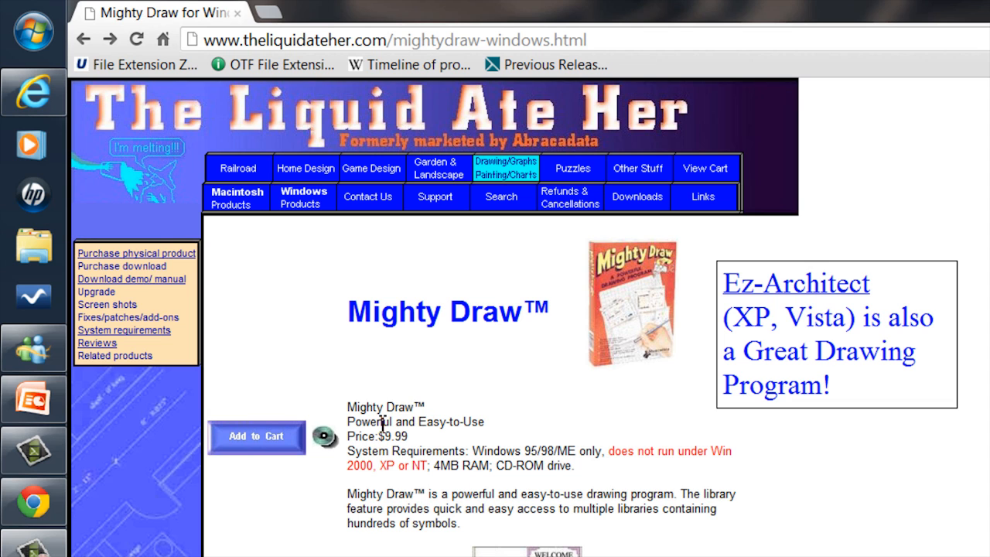
# - Go to the demos page listing Mighty Draw downloads for Windows and Macintosh
pyautogui.click(132, 279)
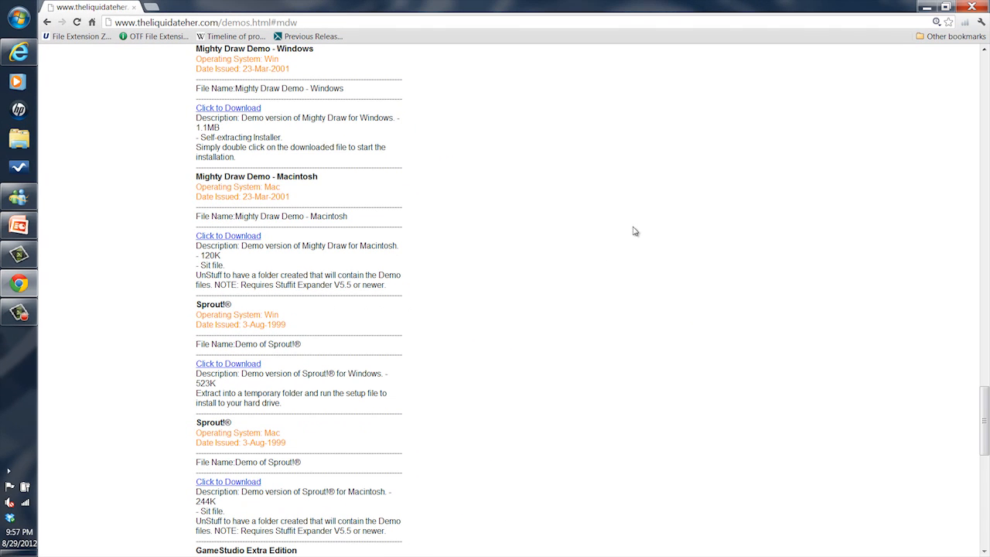
pyautogui.moveTo(584, 274)
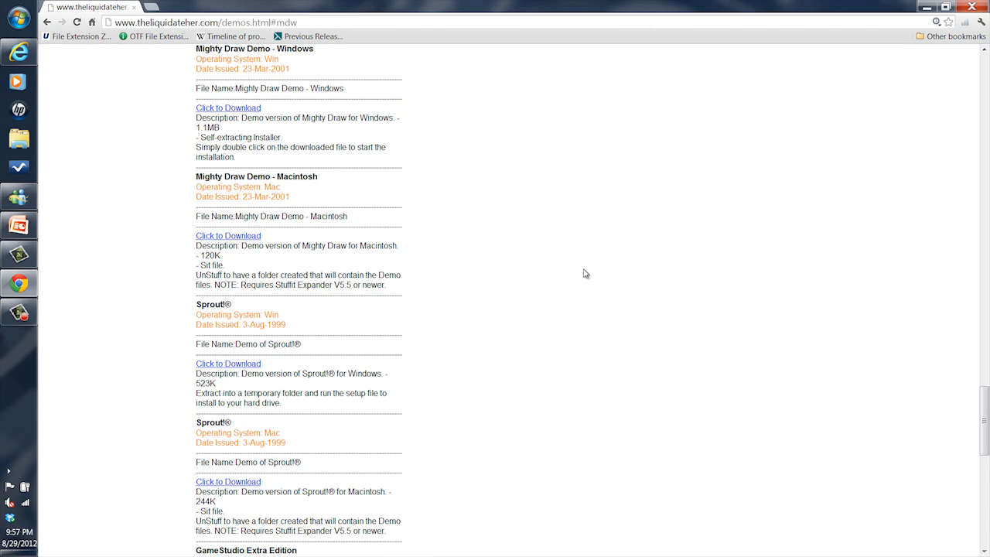
pyautogui.moveTo(460, 238)
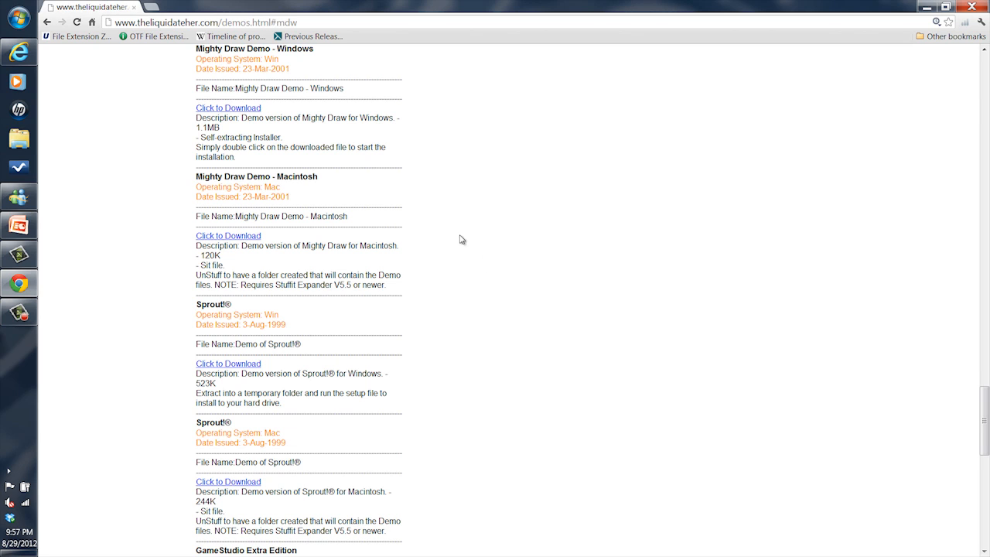
pyautogui.moveTo(176, 65)
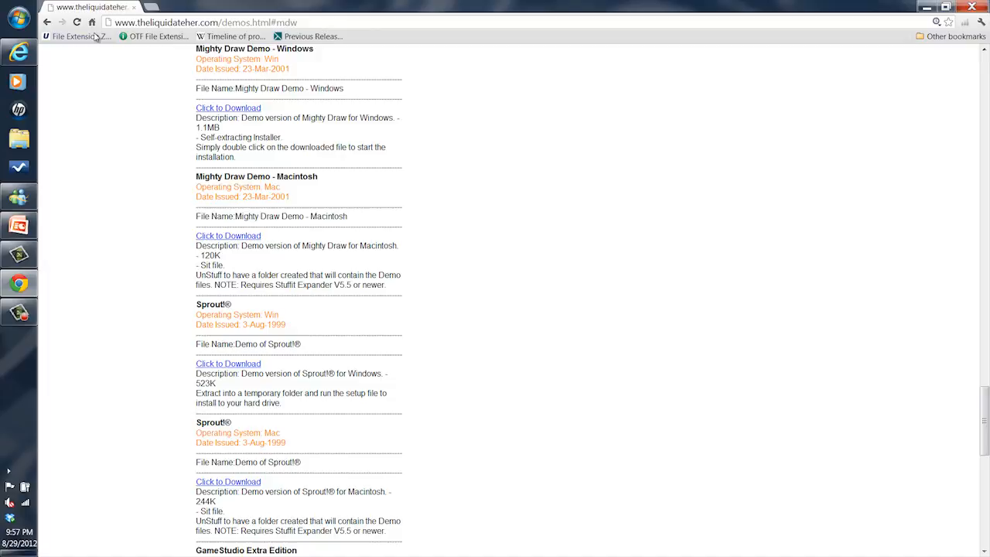
# - Navigate back to the Mighty Draw for Windows product page
pyautogui.click(229, 108)
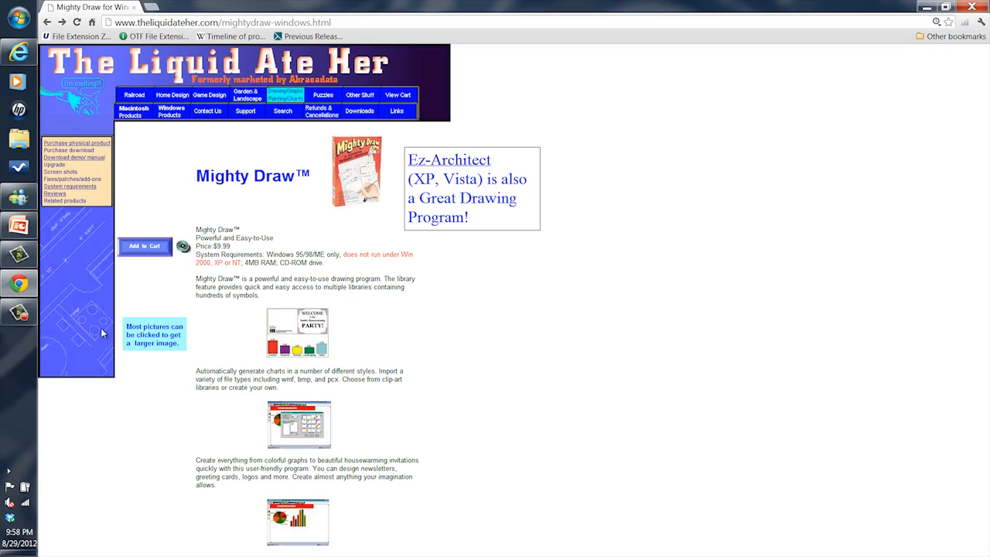
# - Show the Start menu's All Programs list expanded to Accessories > System Tools
pyautogui.click(9, 22)
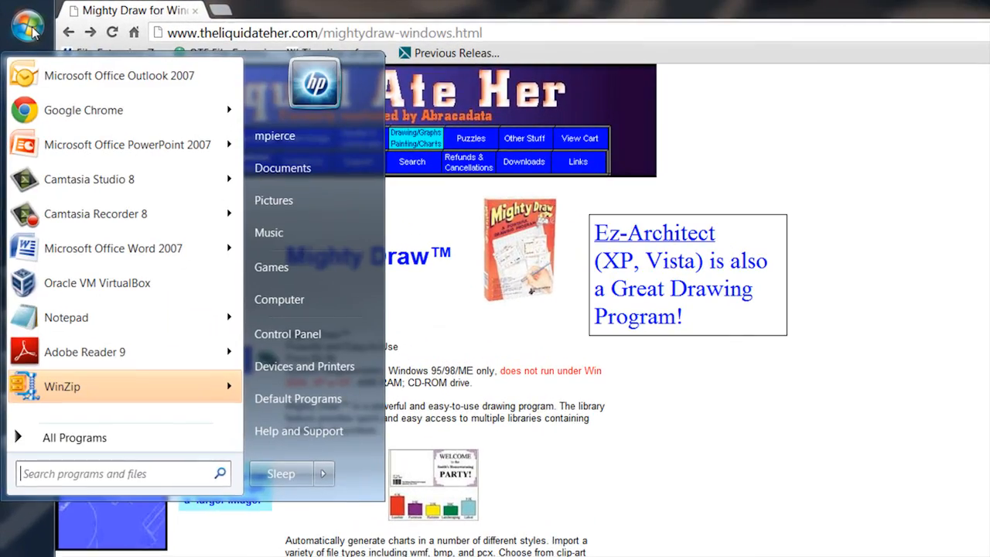
pyautogui.moveTo(192, 452)
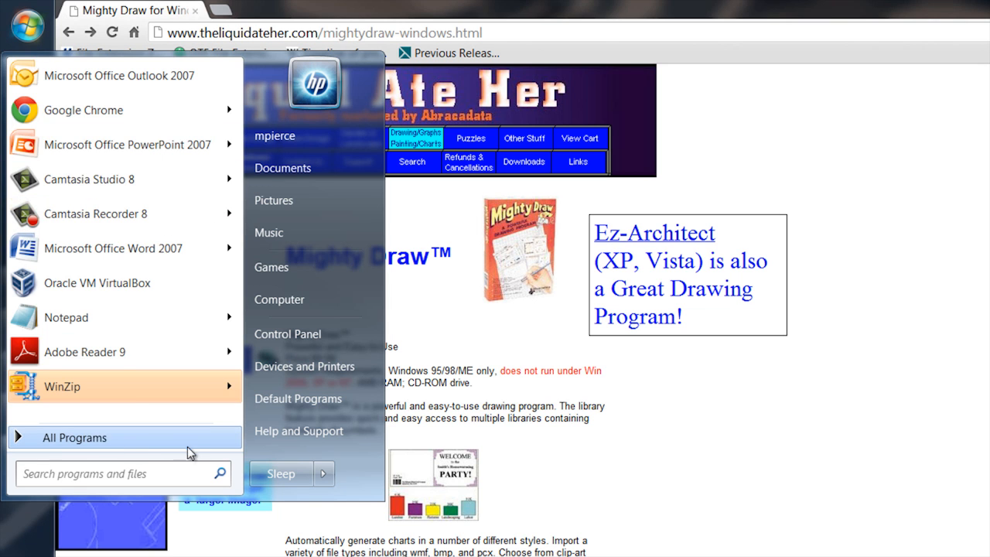
pyautogui.click(75, 436)
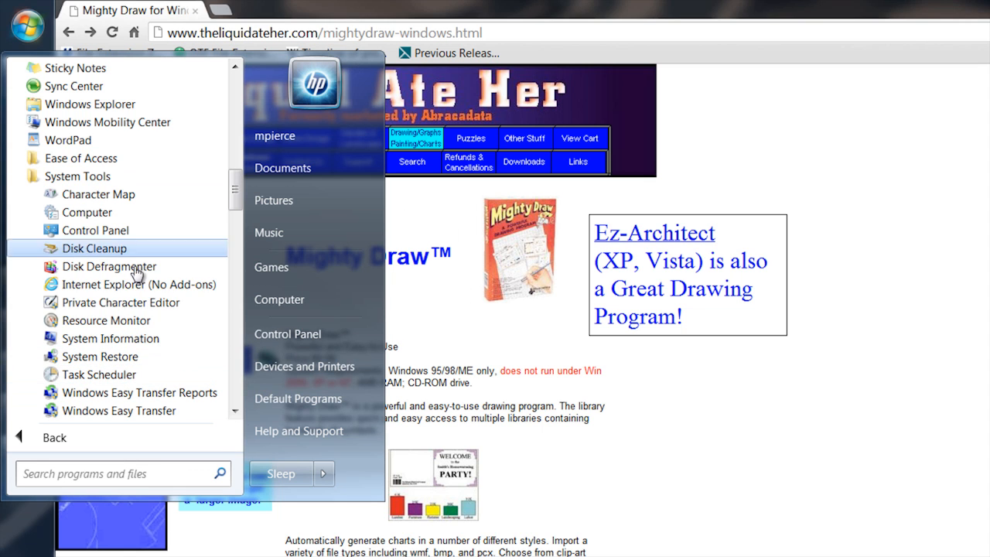
pyautogui.moveTo(139, 393)
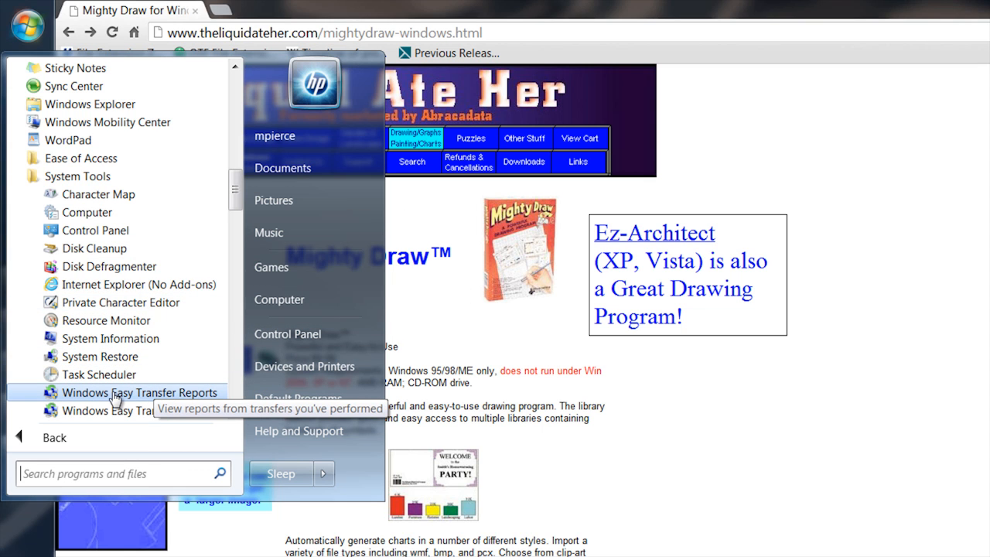
pyautogui.moveTo(119, 412)
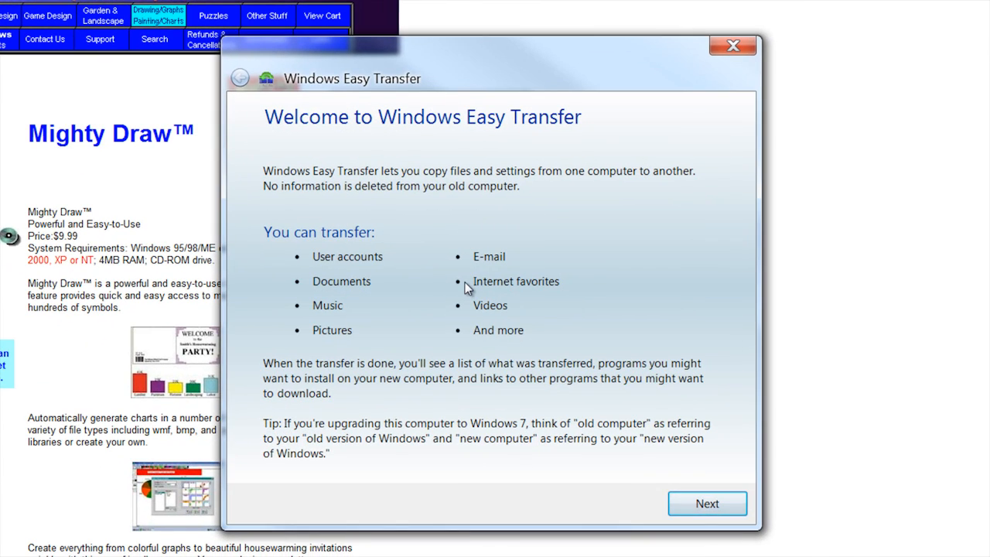
pyautogui.moveTo(451, 244)
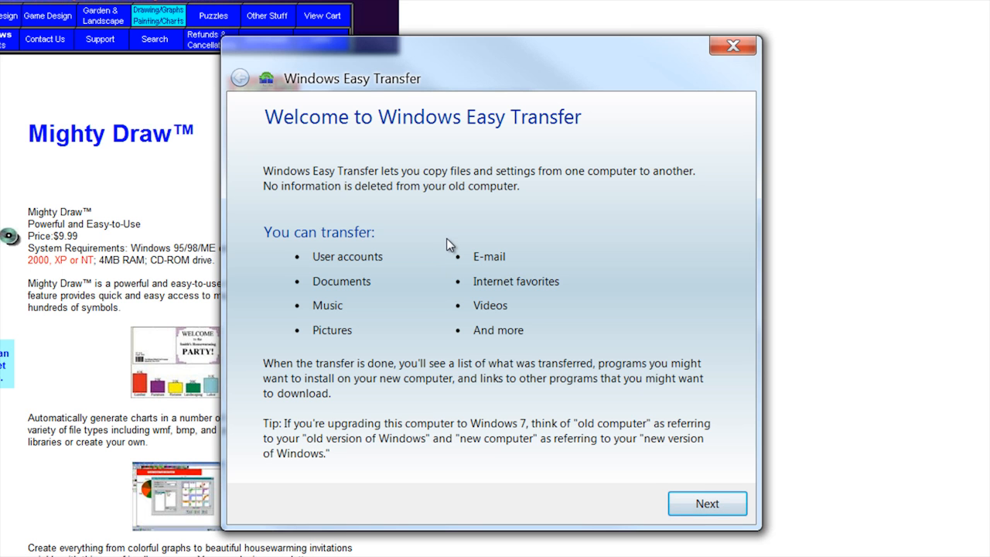
pyautogui.moveTo(431, 245)
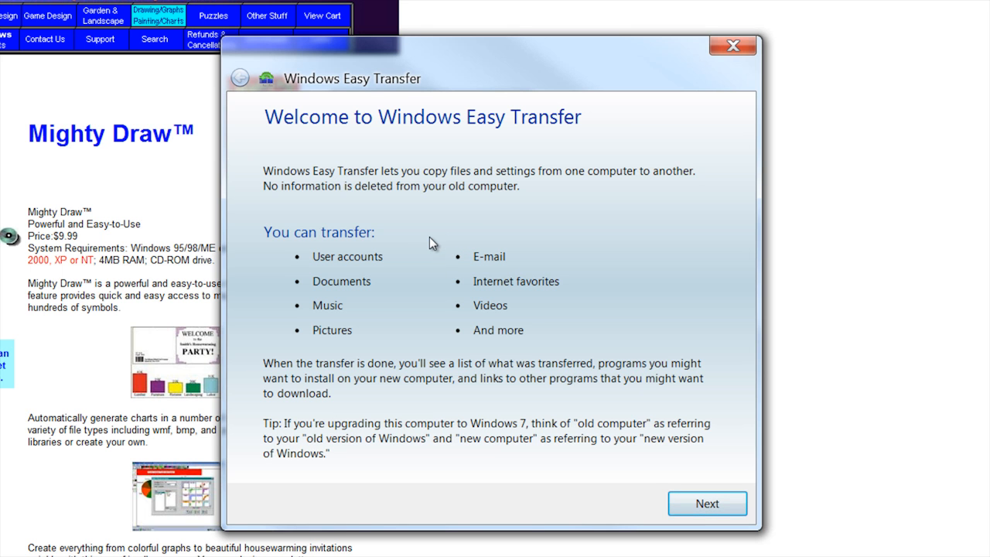